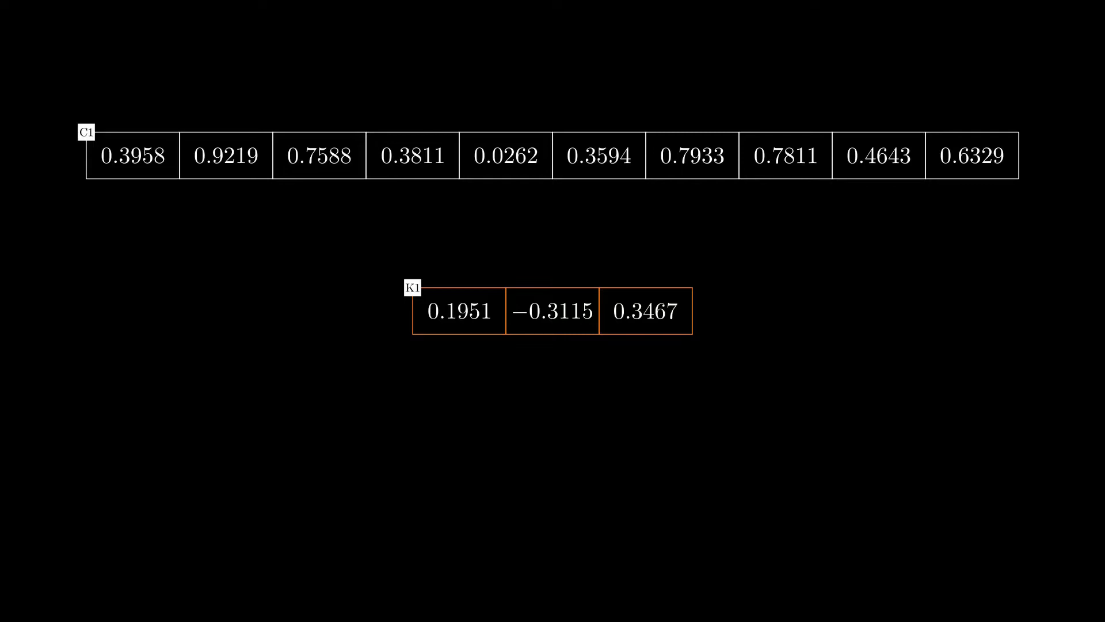
Scroll to the three kernel weights and highlight the one-kernel-per-channel comment
{"action": "left_click", "coordinate": [225, 156]}
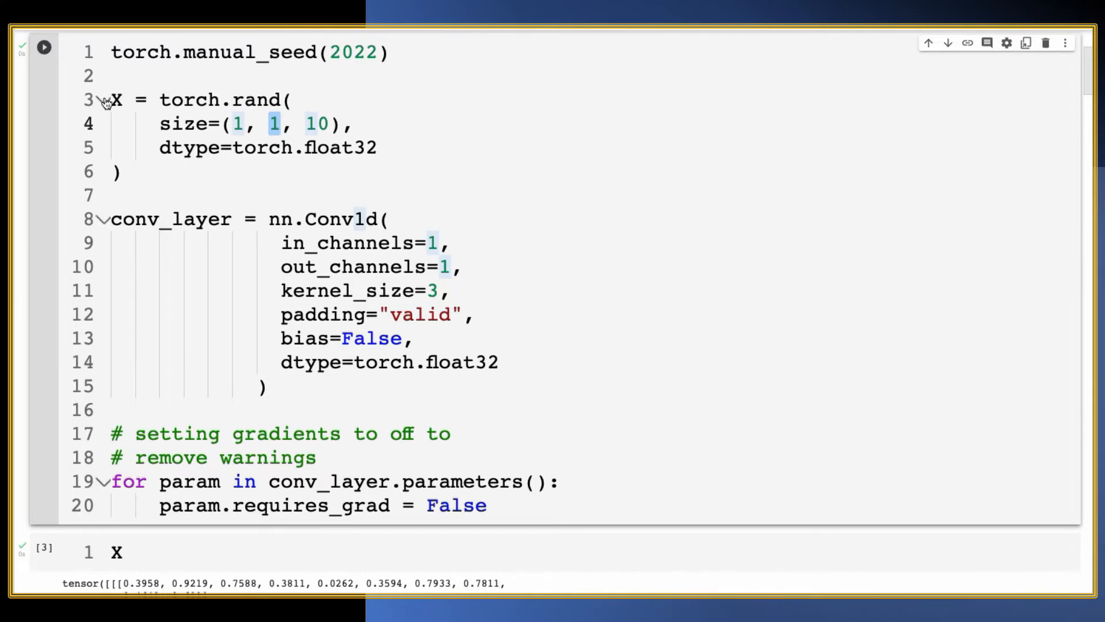
{"action": "scroll", "scroll_direction": "down", "scroll_amount": 3}
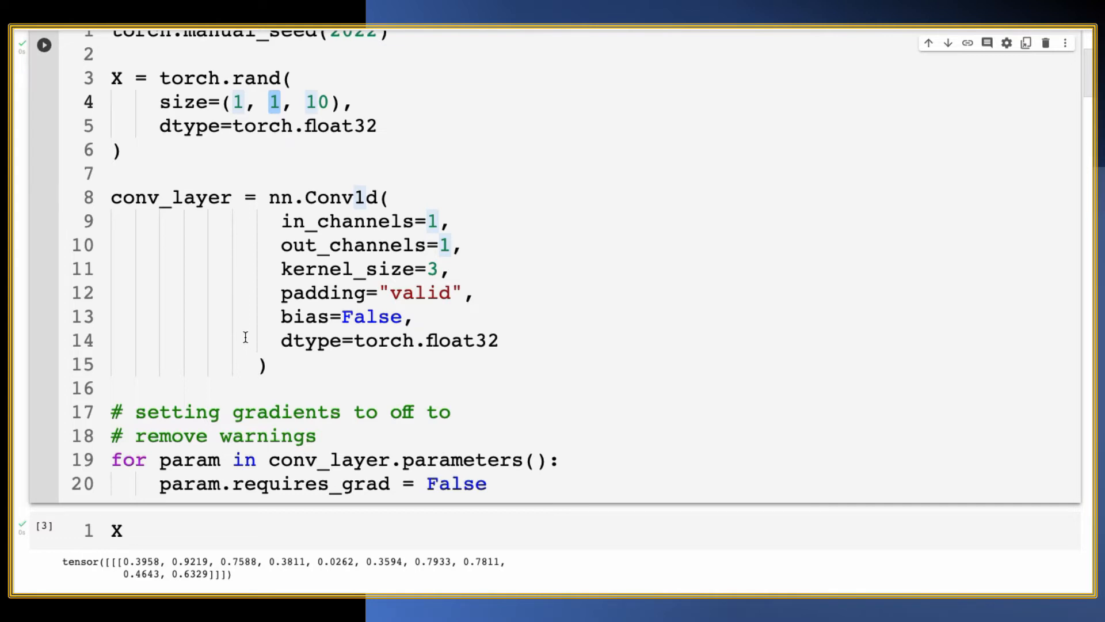
{"action": "scroll", "scroll_direction": "down", "scroll_amount": 3}
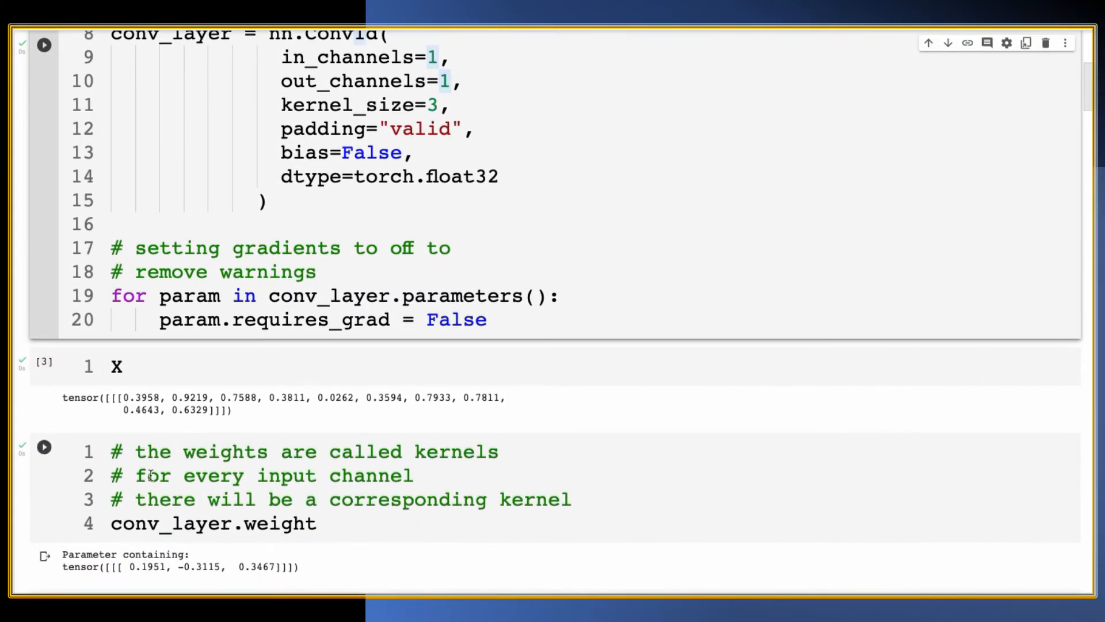
{"action": "left_click_drag", "start_coordinate": [135, 451], "coordinate": [497, 451]}
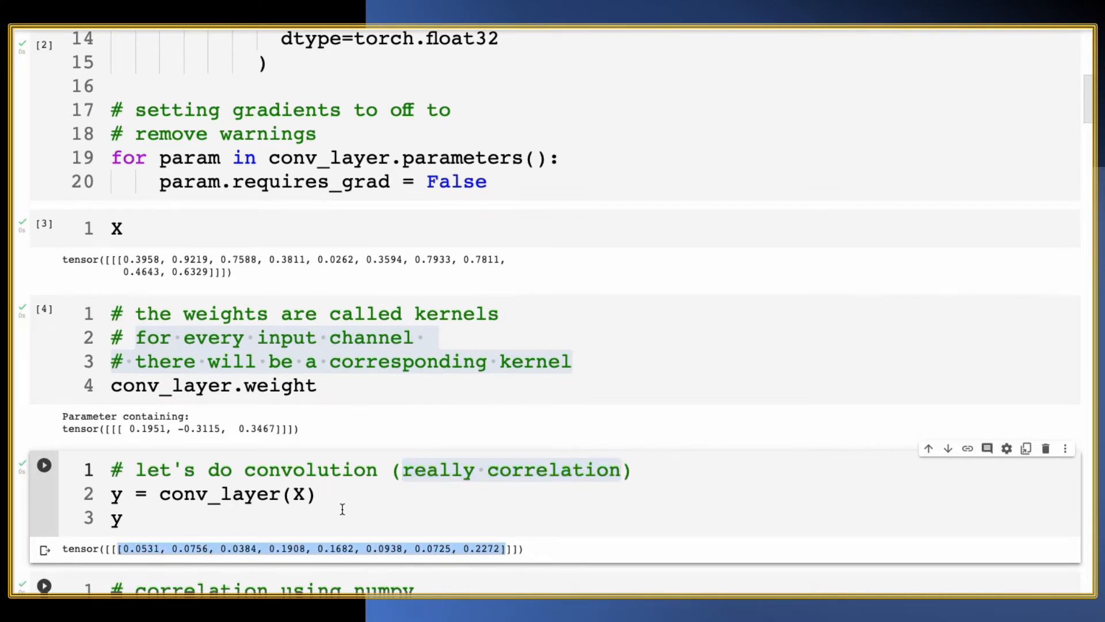
Scroll to the np.correlate and manual loop cells, selecting the squeeze call and the matching results
{"action": "scroll", "scroll_direction": "down", "scroll_amount": 3}
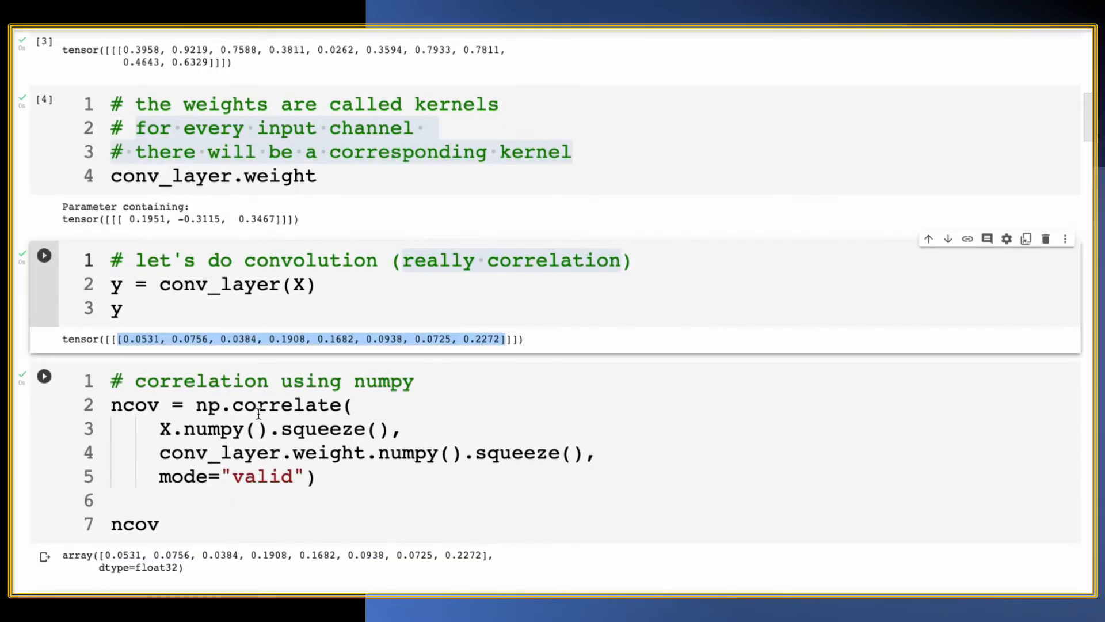
{"action": "double_click", "coordinate": [285, 405]}
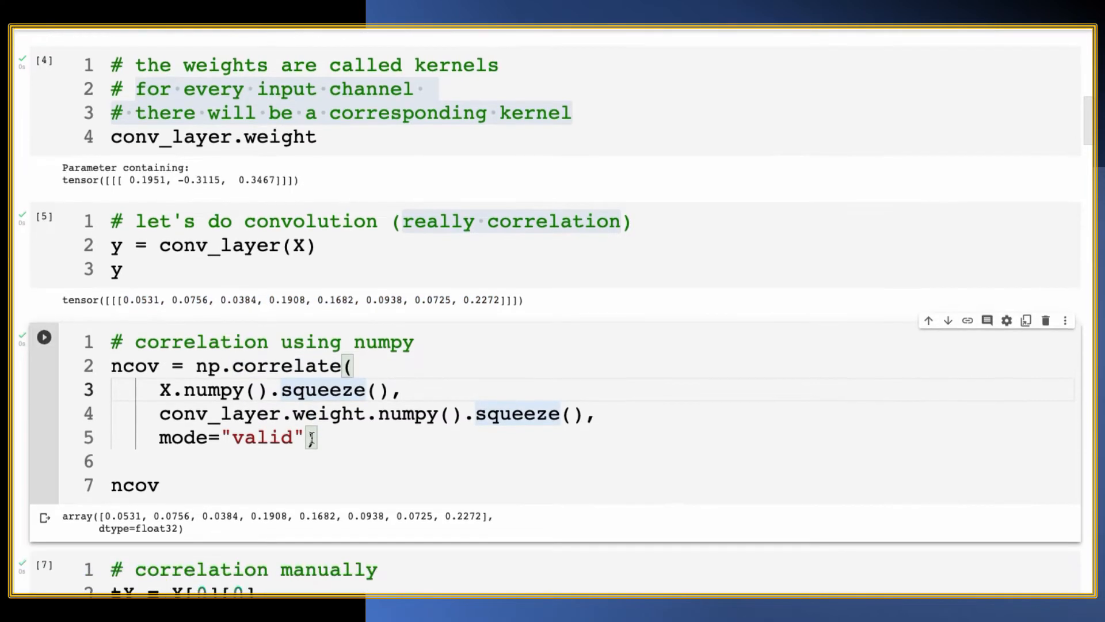
{"action": "scroll", "scroll_direction": "down", "scroll_amount": 3}
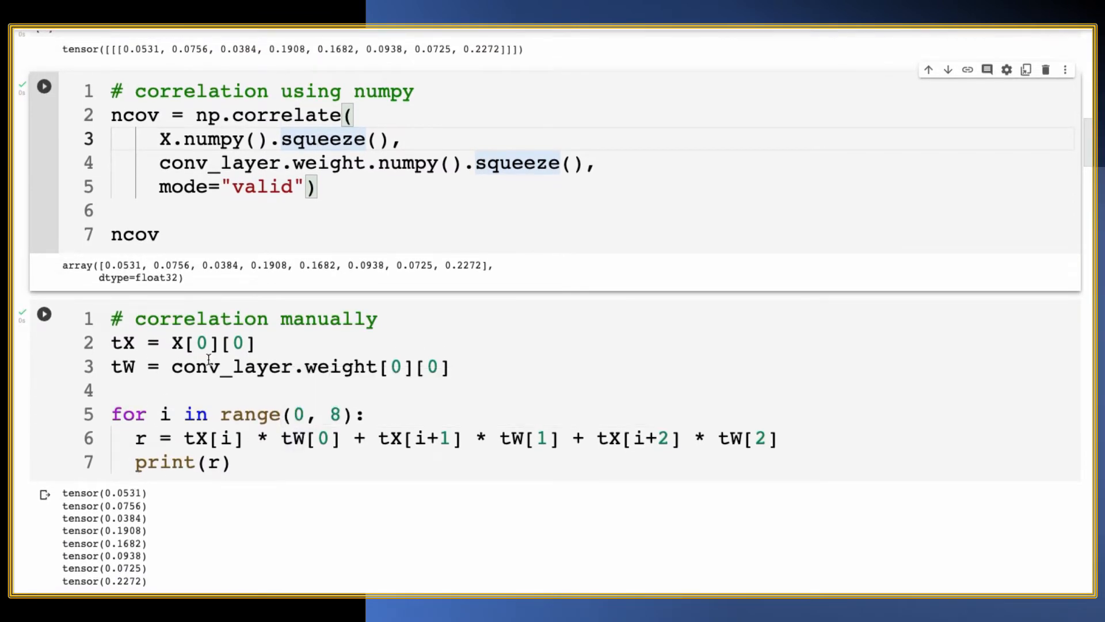
{"action": "double_click", "coordinate": [329, 319]}
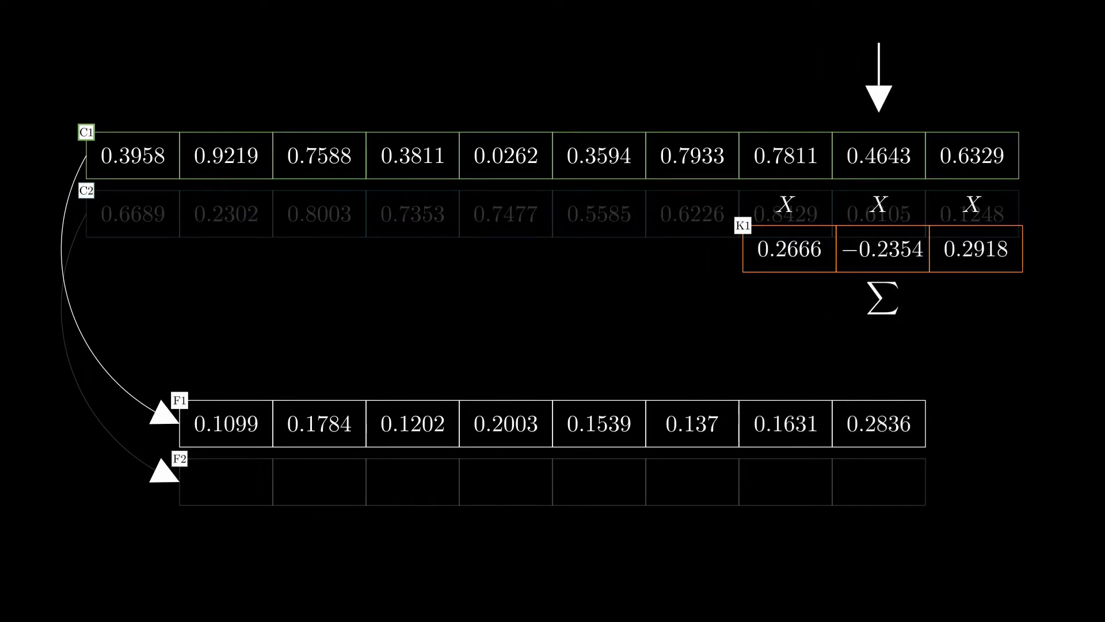
Watch kernel K1 slide over input C1 to compute the eight values of F1
{"action": "left_click_drag", "start_coordinate": [881, 249], "coordinate": [557, 553]}
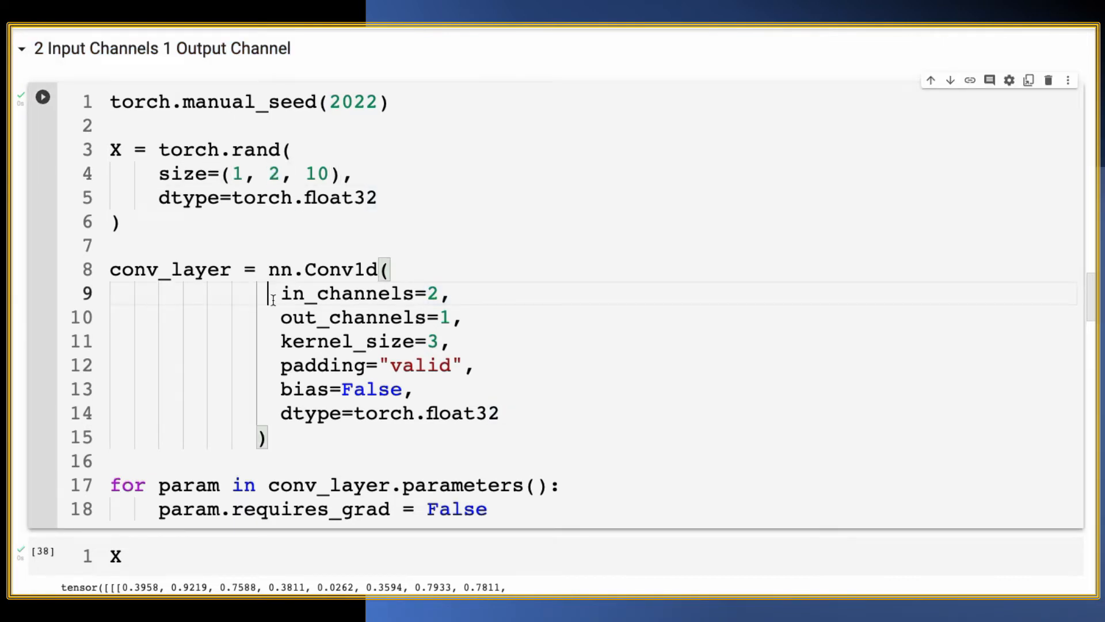
Highlight in_channels/out_channels, then scroll to the ncov2 correlation of channel 1 with second_kernel
{"action": "left_click_drag", "start_coordinate": [280, 293], "coordinate": [461, 317]}
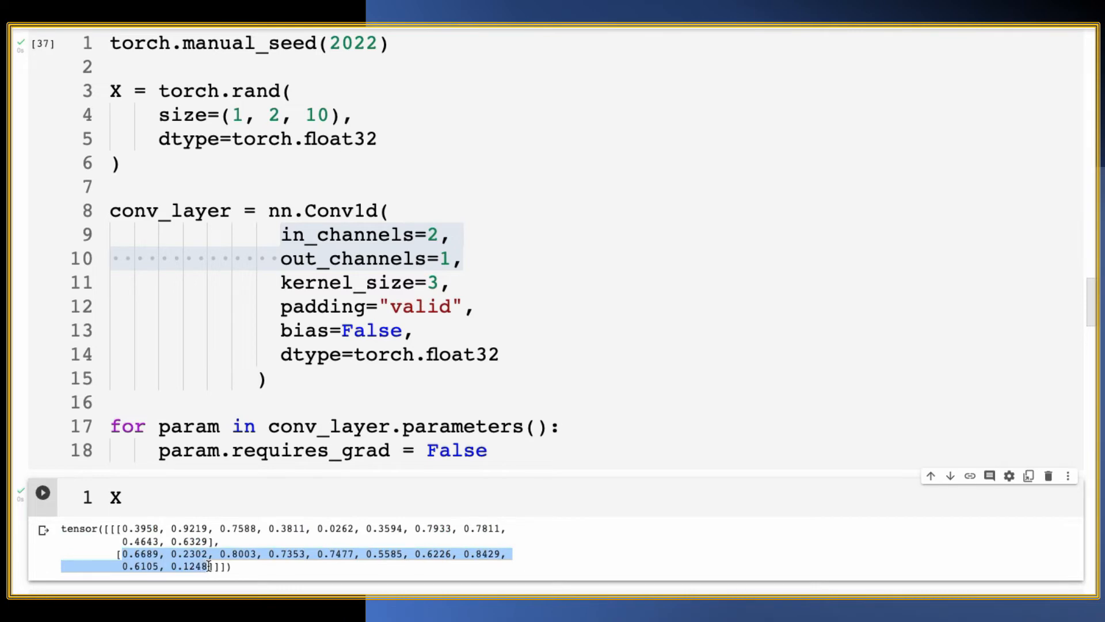
{"action": "scroll", "scroll_direction": "down", "scroll_amount": 3}
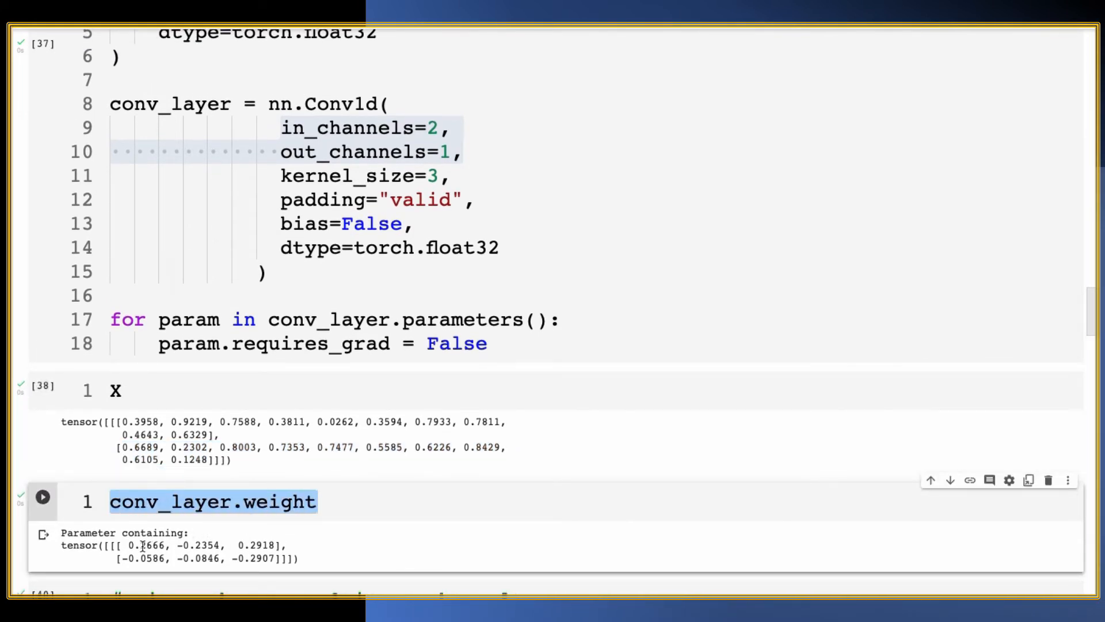
{"action": "scroll", "scroll_direction": "down", "scroll_amount": 3}
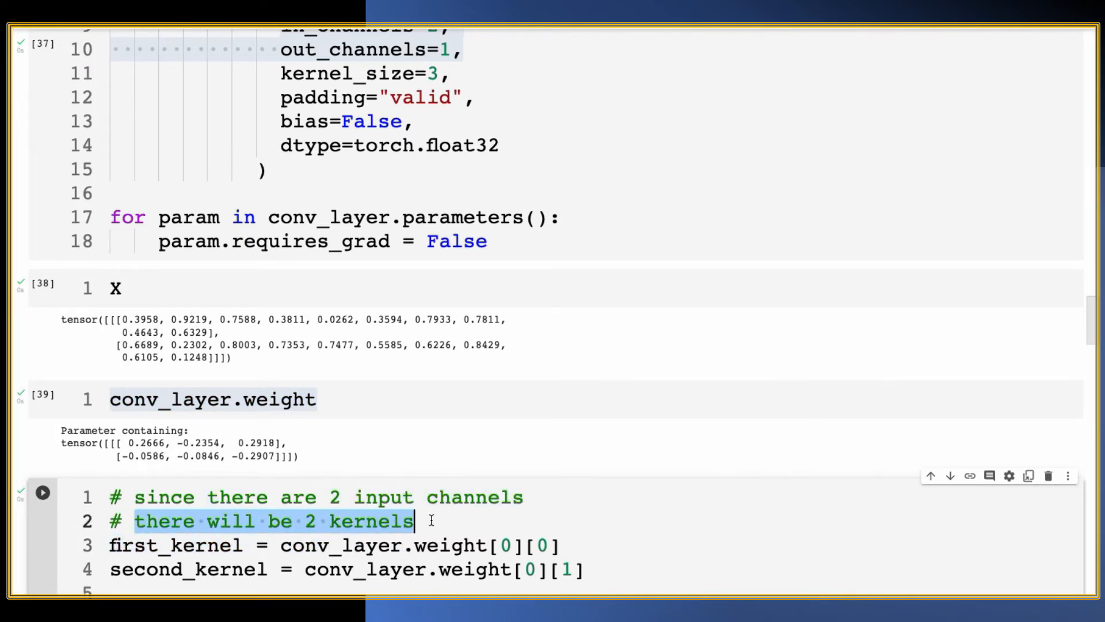
{"action": "scroll", "scroll_direction": "down", "scroll_amount": 3}
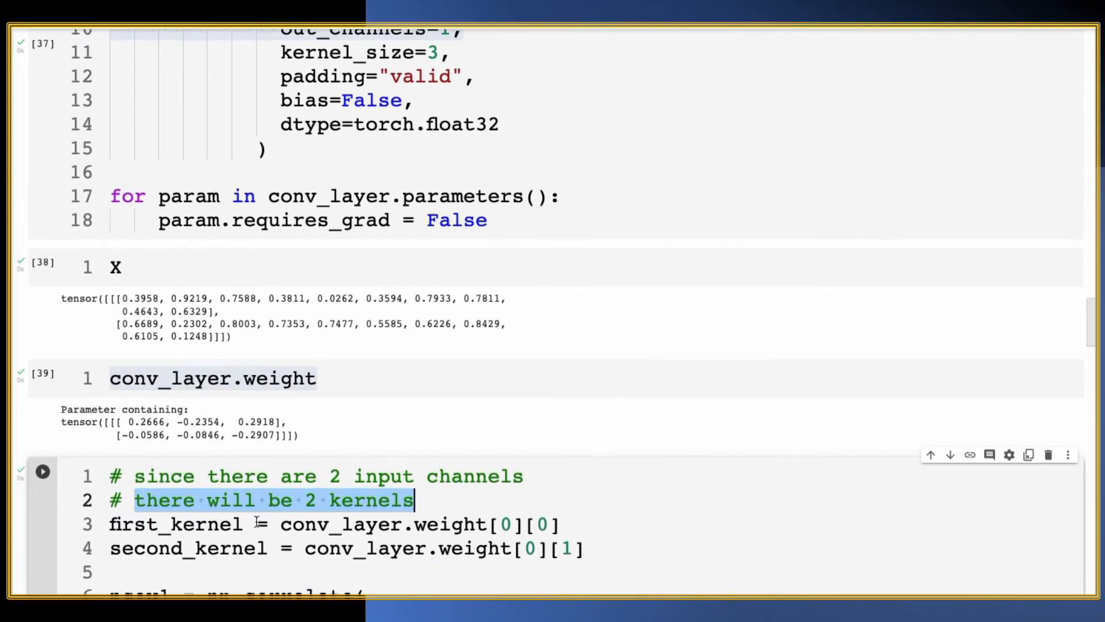
{"action": "scroll", "scroll_direction": "down", "scroll_amount": 3}
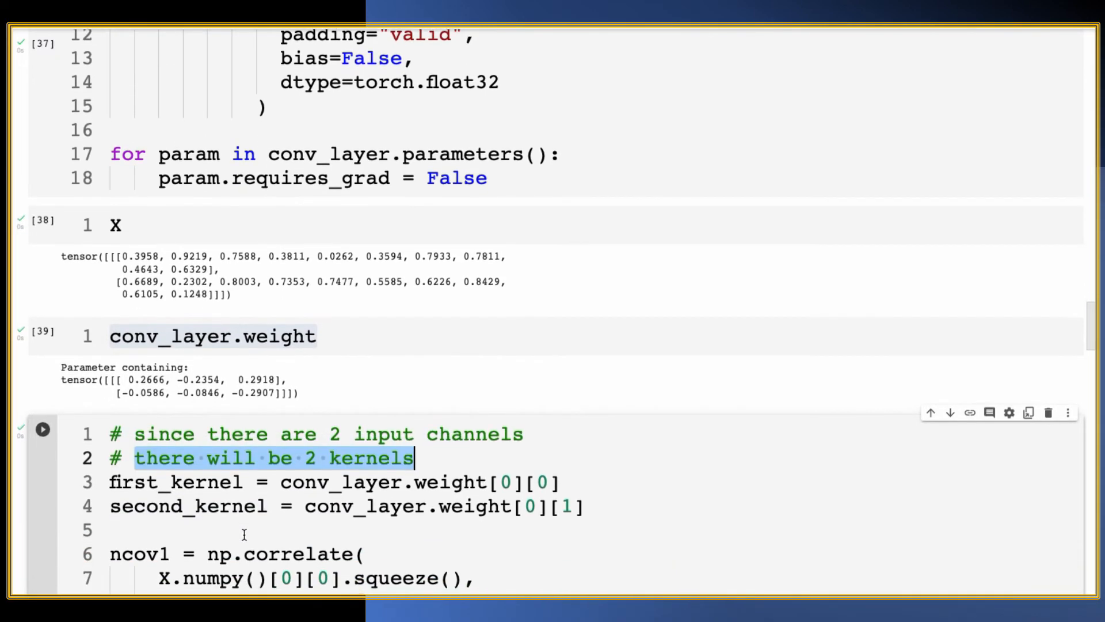
{"action": "scroll", "scroll_direction": "down", "scroll_amount": 3}
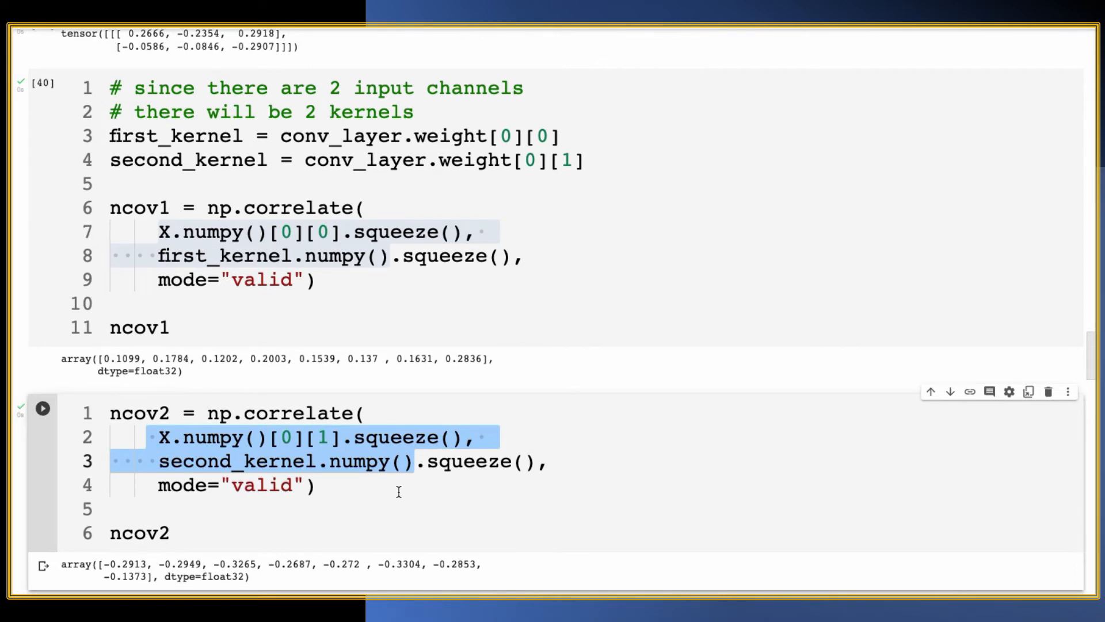
{"action": "scroll", "scroll_direction": "down", "scroll_amount": 3}
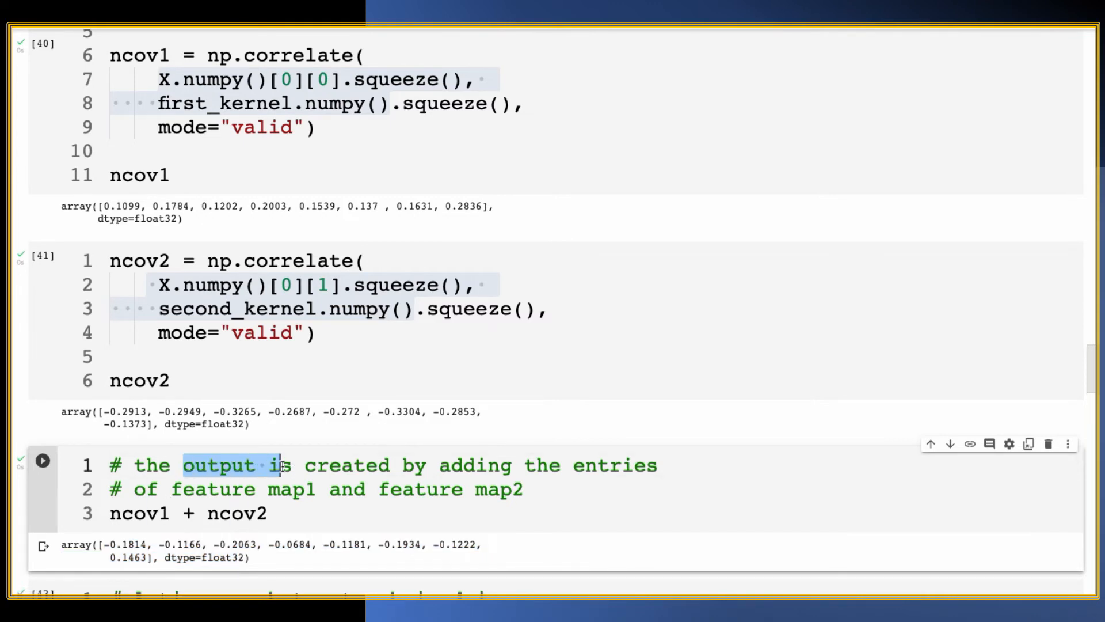
Highlight the ncov1 + ncov2 comment and select the matching y = conv_layer(X) tensor
{"action": "left_click_drag", "start_coordinate": [279, 464], "coordinate": [524, 490]}
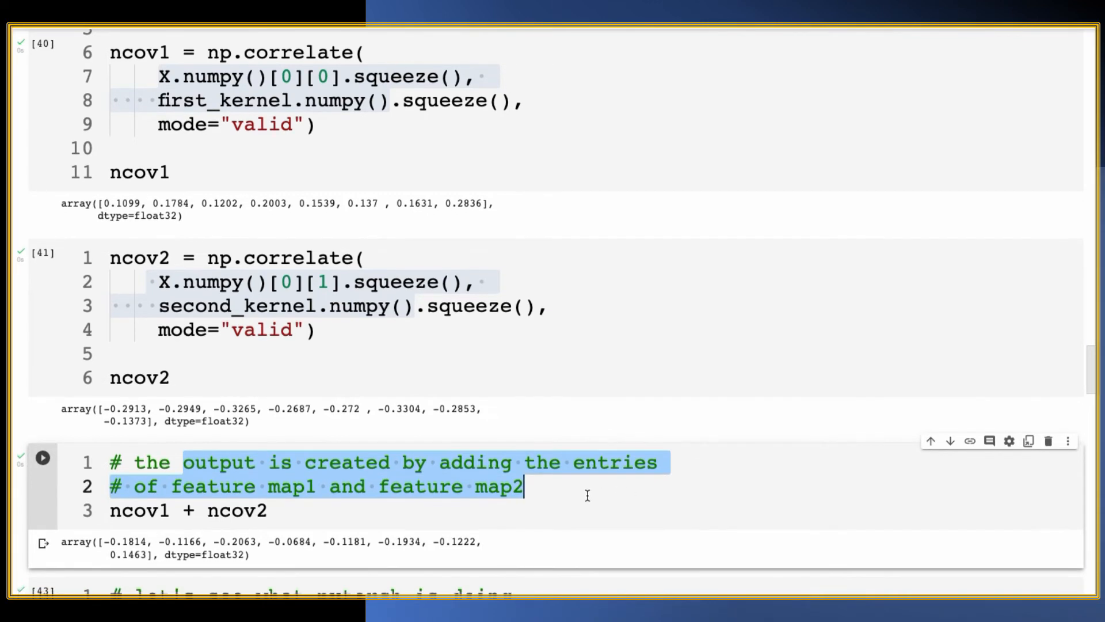
{"action": "scroll", "scroll_direction": "down", "scroll_amount": 3}
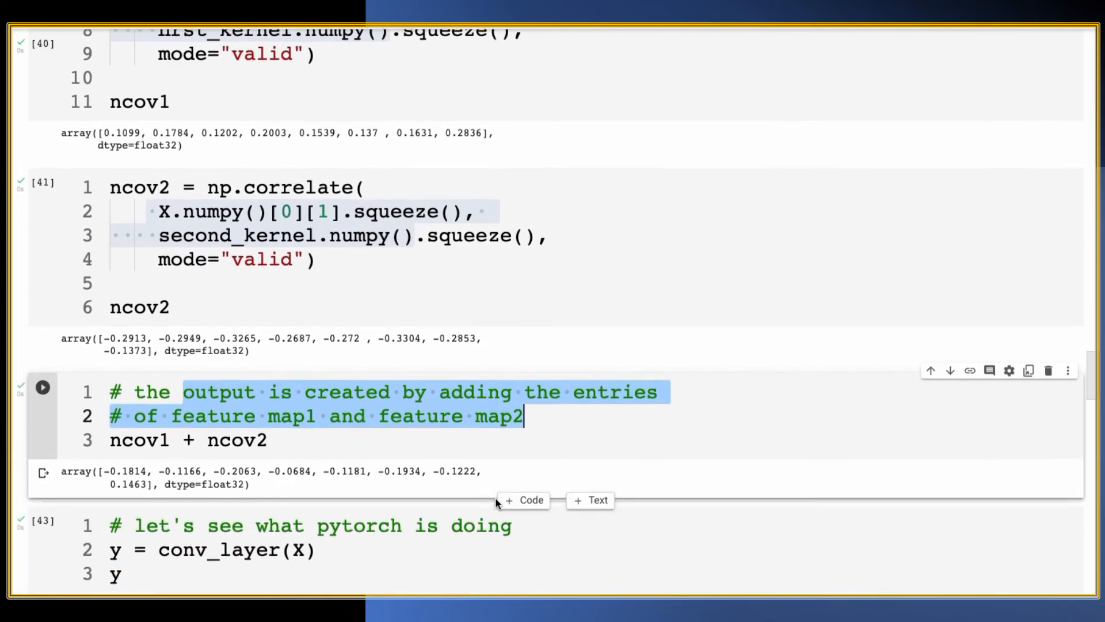
{"action": "scroll", "scroll_direction": "down", "scroll_amount": 3}
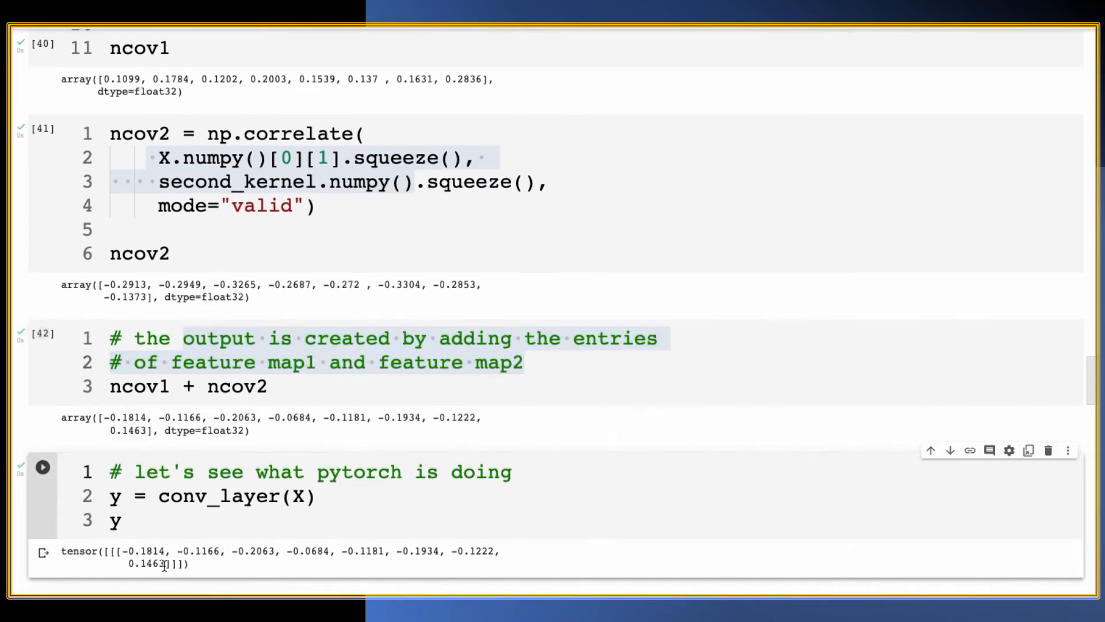
{"action": "left_click_drag", "start_coordinate": [126, 551], "coordinate": [189, 563]}
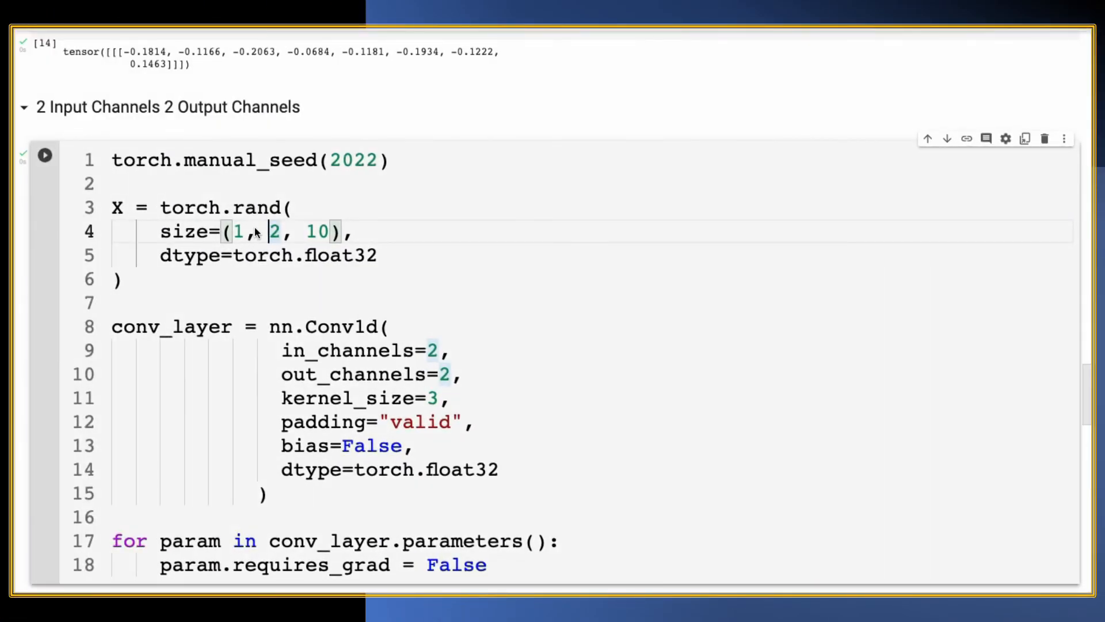
Point out the two input channels and select the four 3-value kernels in conv_layer.weight
{"action": "left_click", "coordinate": [271, 374]}
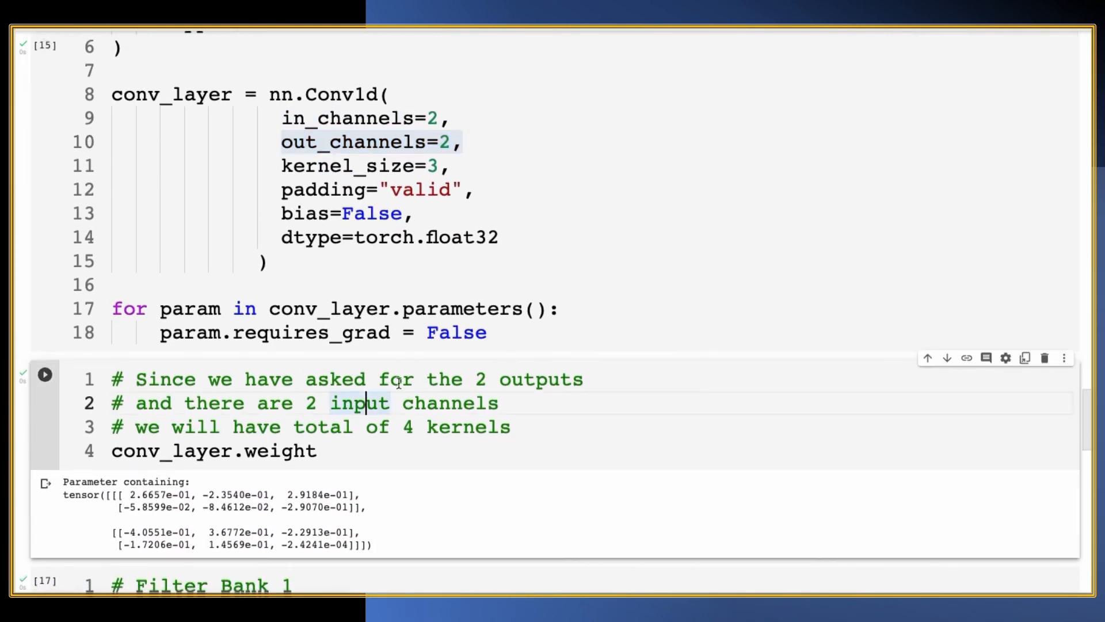
{"action": "left_click_drag", "start_coordinate": [208, 379], "coordinate": [583, 379]}
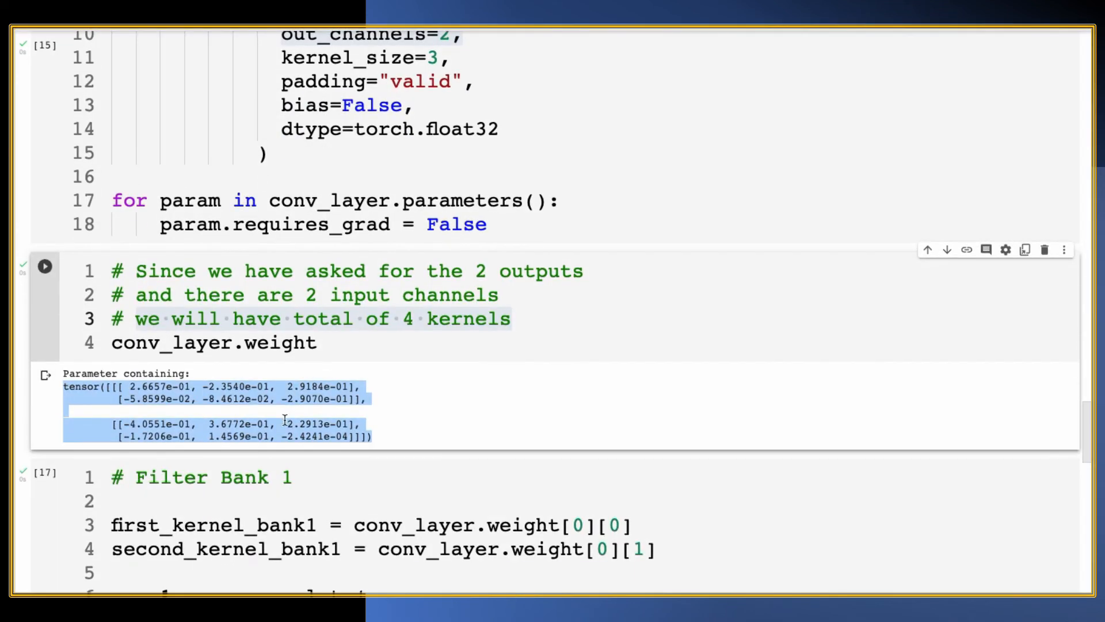
Scroll through the Filter Bank 1 and 2 cells, pointing out Filter Bank 1's kernels
{"action": "scroll", "scroll_direction": "down", "scroll_amount": 3}
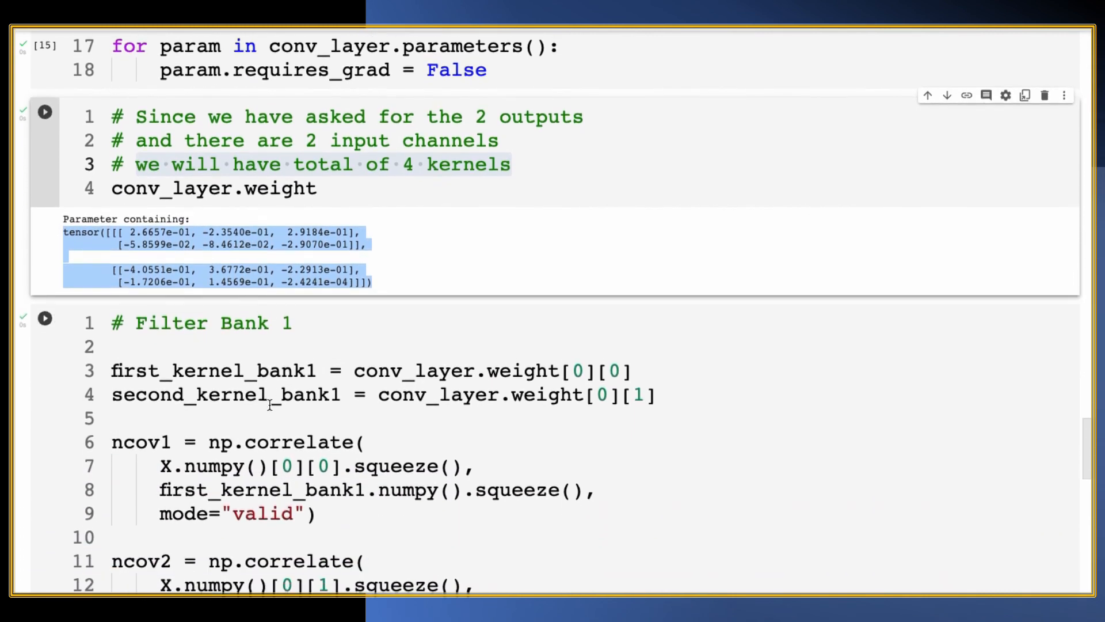
{"action": "scroll", "scroll_direction": "down", "scroll_amount": 3}
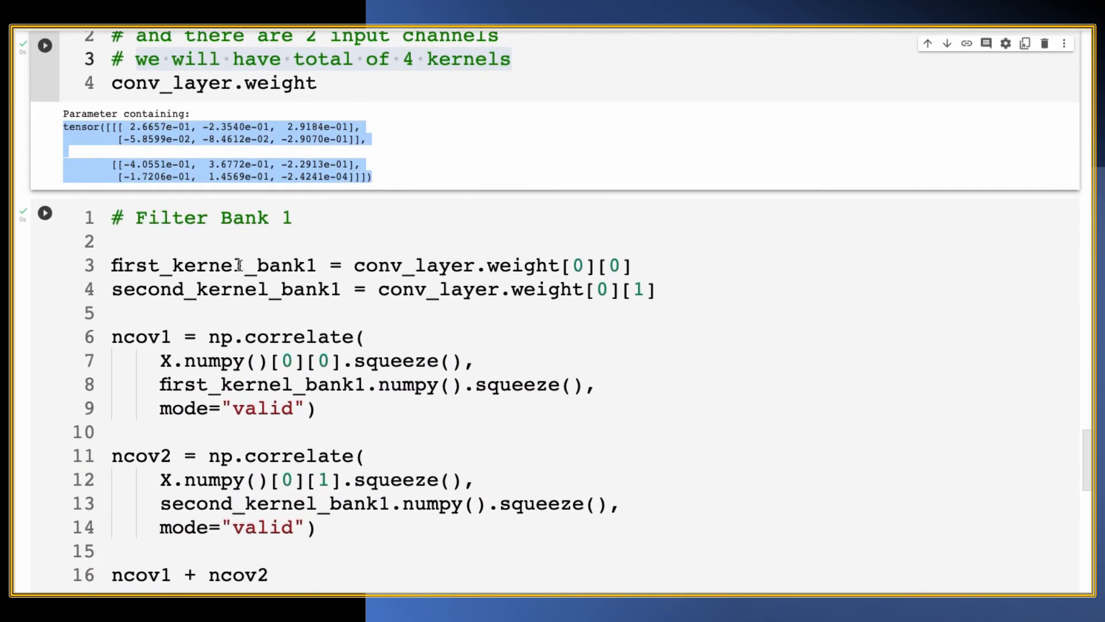
{"action": "left_click", "coordinate": [578, 266]}
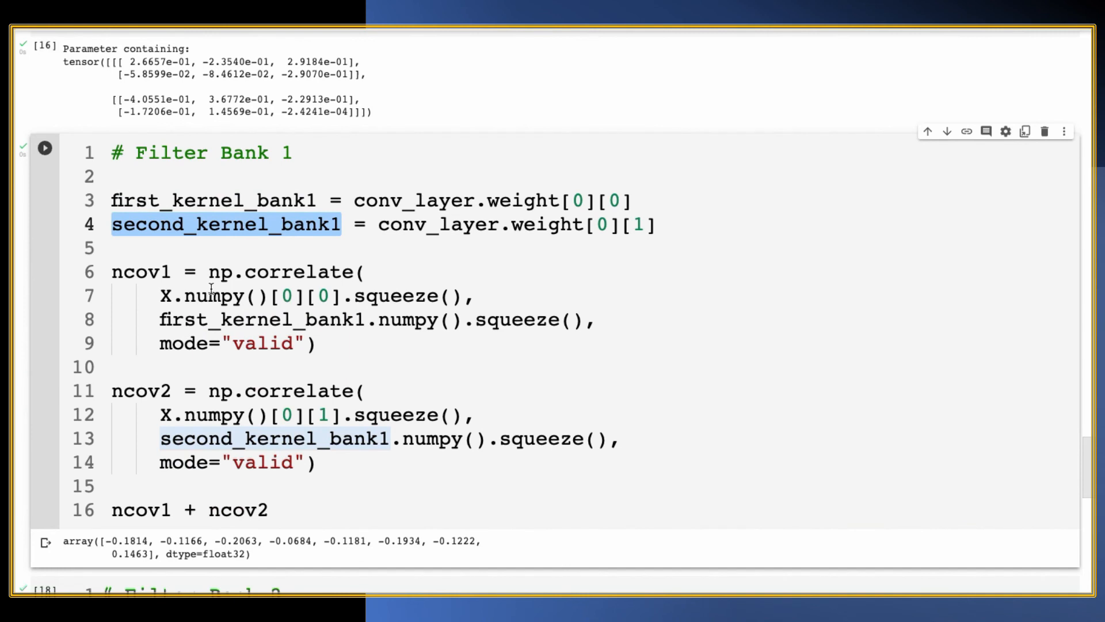
{"action": "scroll", "scroll_direction": "down", "scroll_amount": 3}
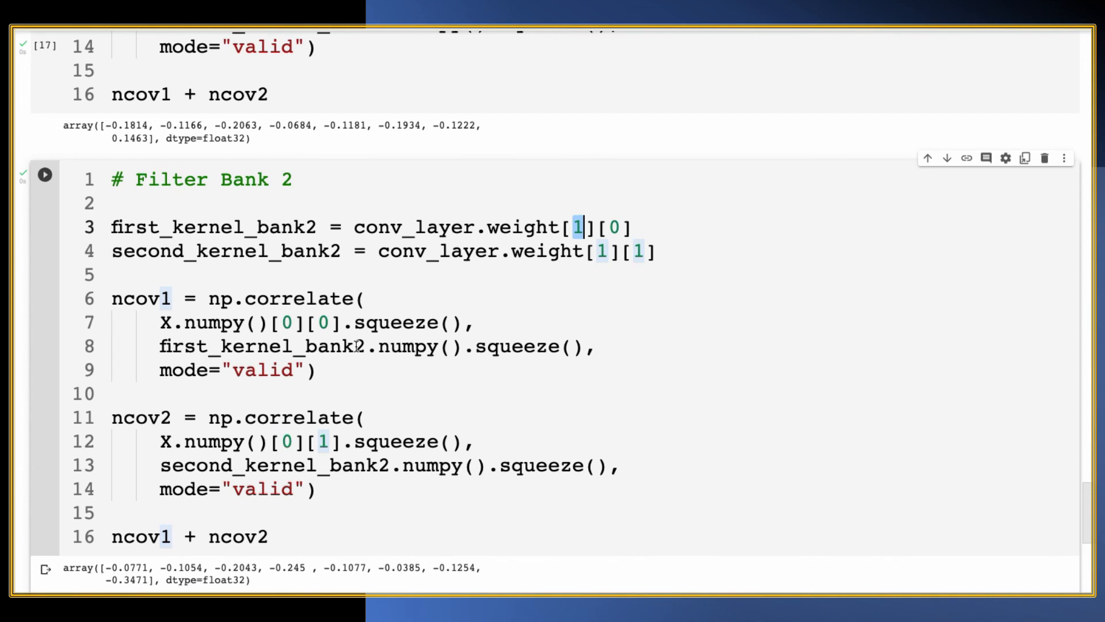
{"action": "scroll", "scroll_direction": "down", "scroll_amount": 3}
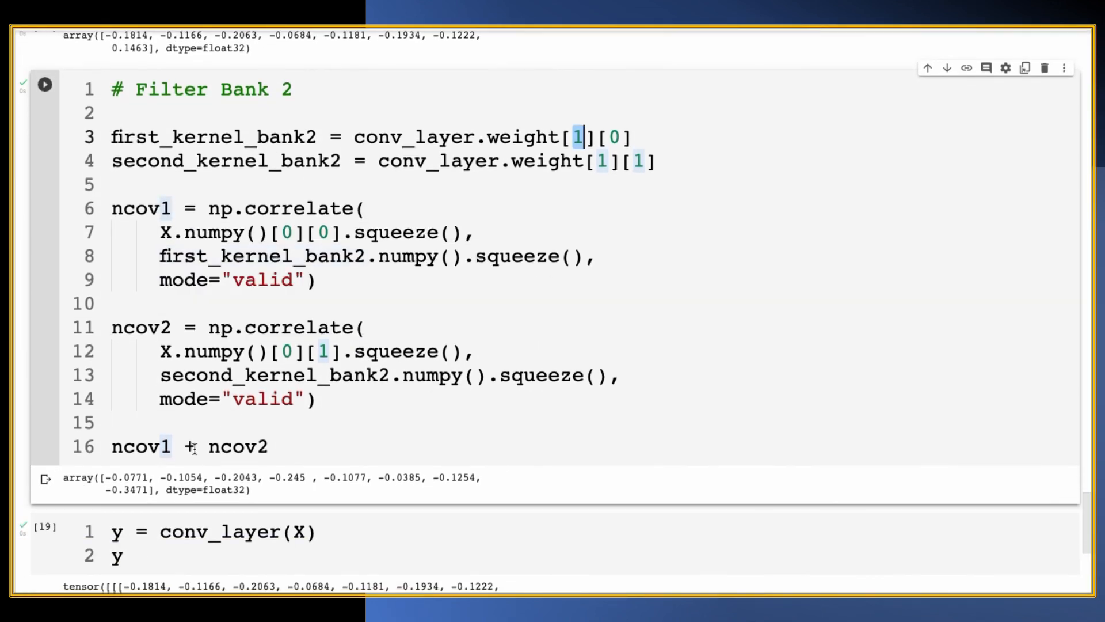
{"action": "mouse_move", "coordinate": [228, 447]}
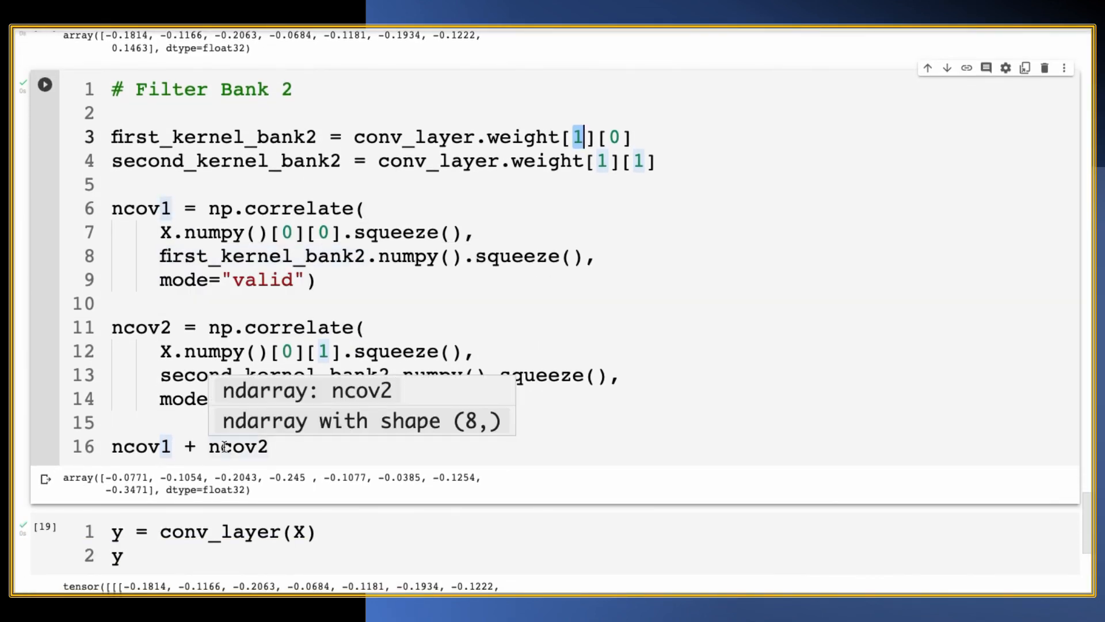